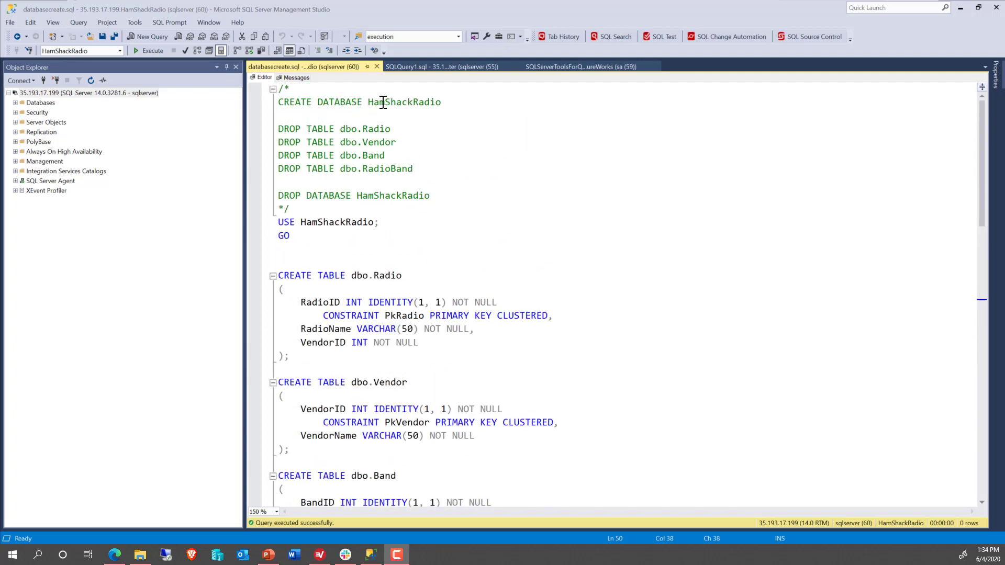
Step: Connect a new project to HamShackRadio on 35.193.17.199 with SQL Server authentication and remembered credentials
scroll("down", 3)
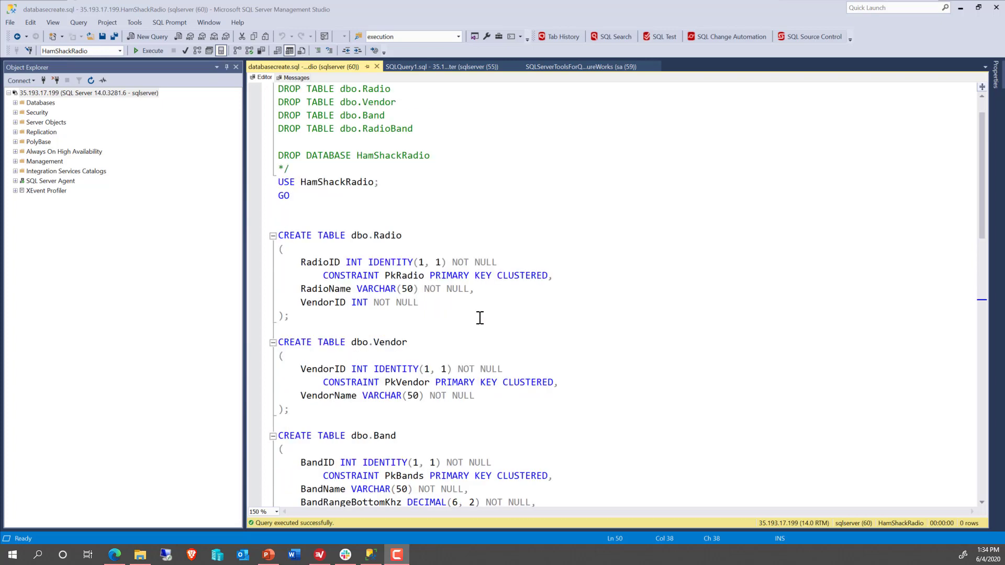
scroll("down", 3)
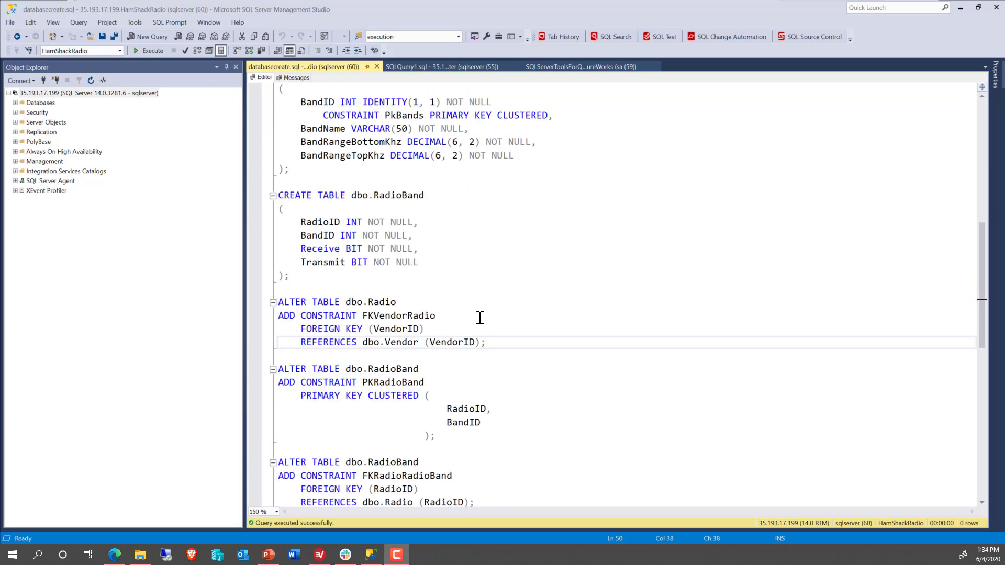
scroll("down", 3)
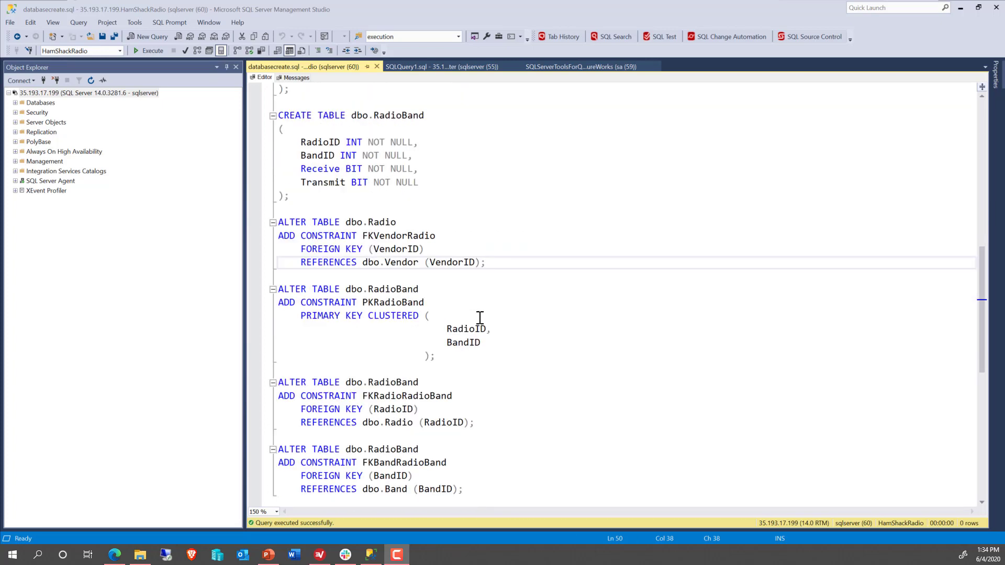
mouse_move(436, 541)
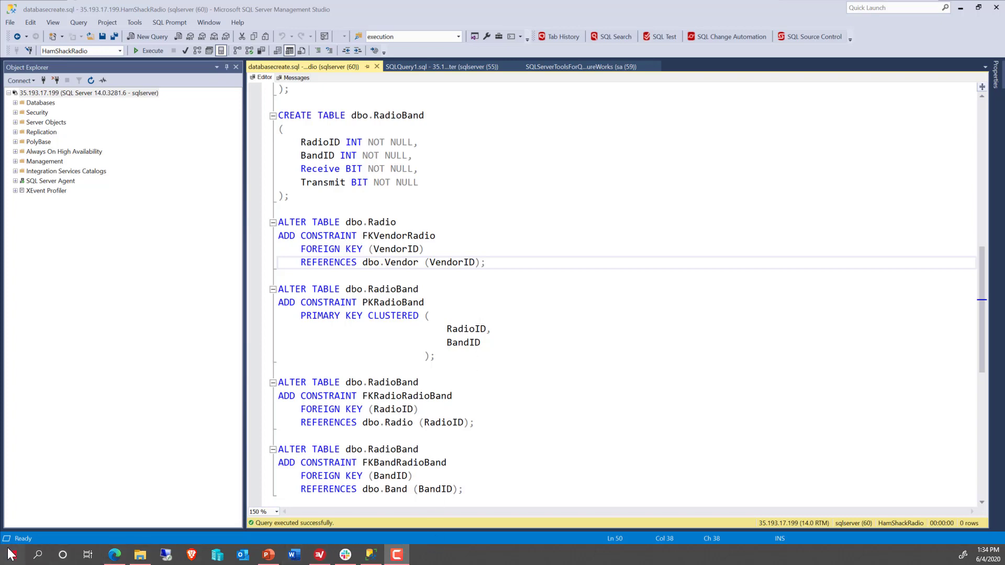
left_click(11, 555)
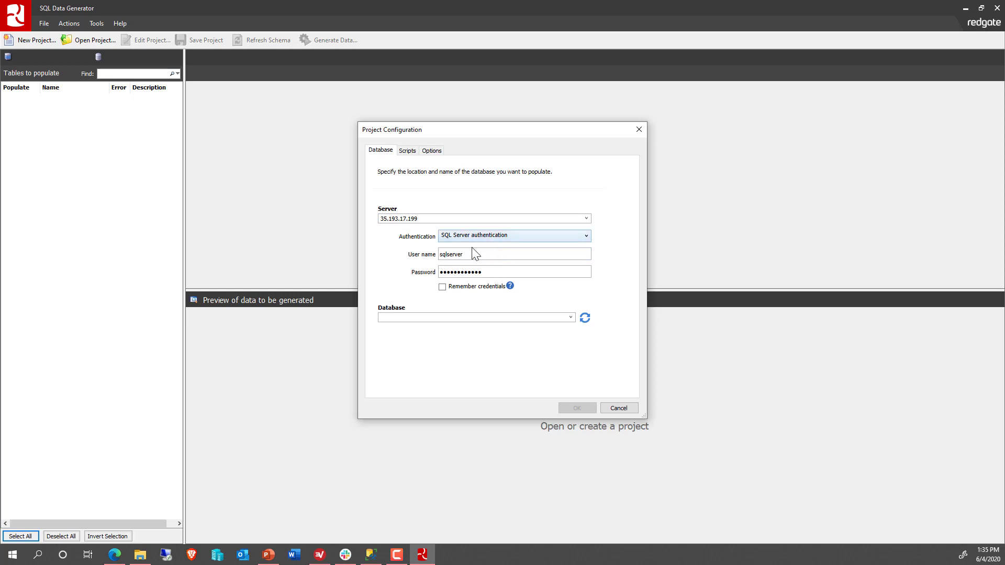
left_click(442, 285)
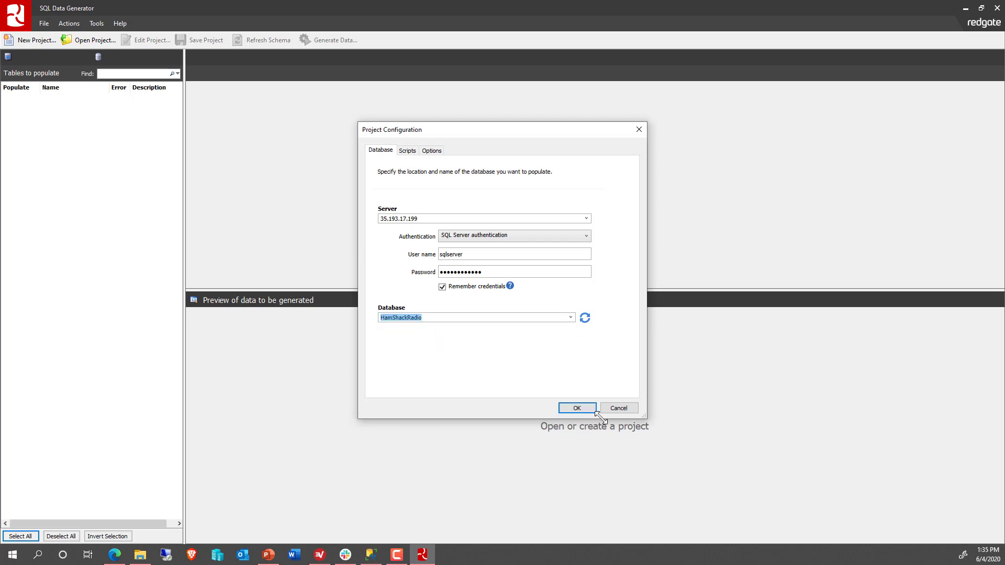
left_click(575, 409)
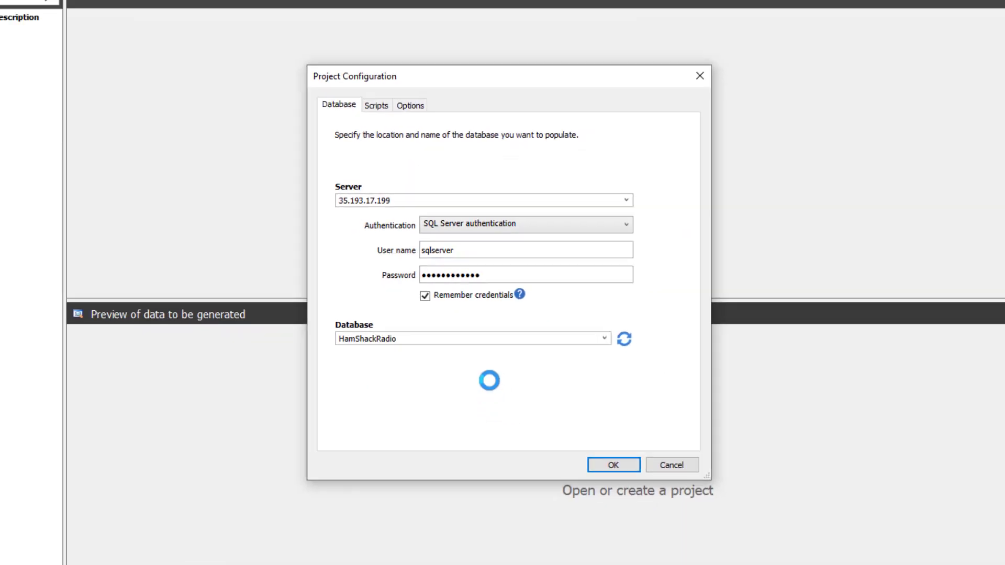
Step: Expand the Band, RadioBand and Radio tables to show their columns and the BandName generator preview
left_click(613, 465)
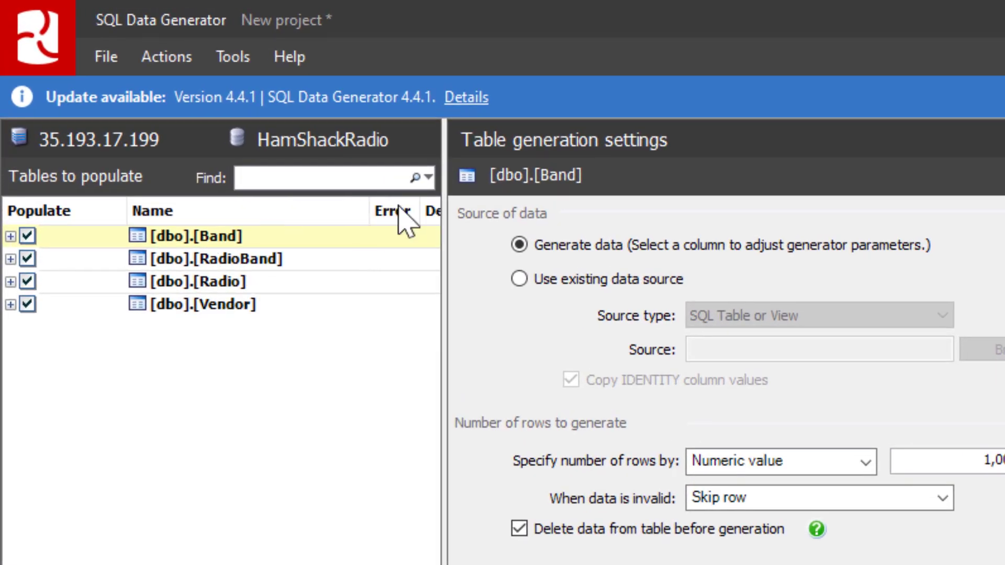
mouse_move(455, 320)
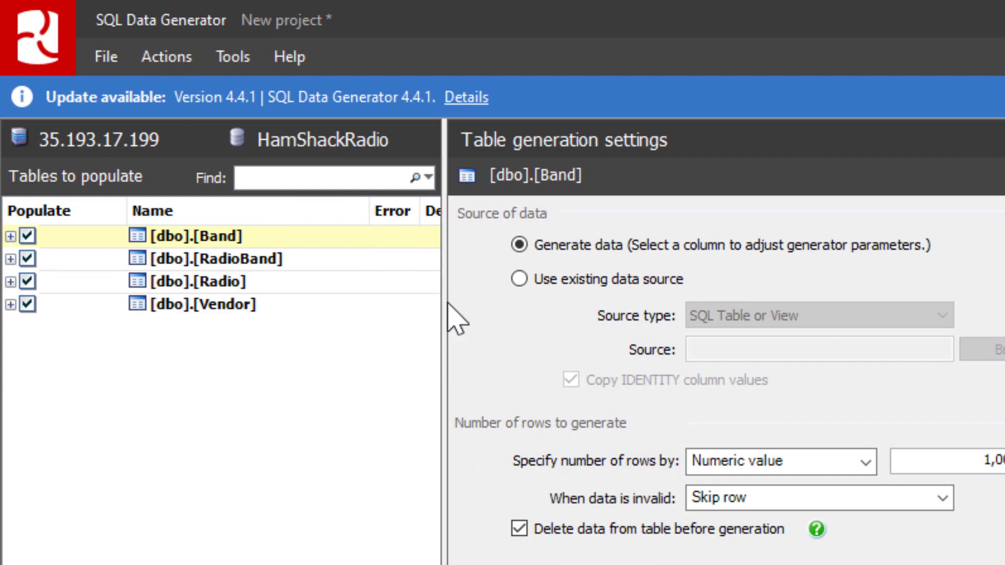
mouse_move(760, 346)
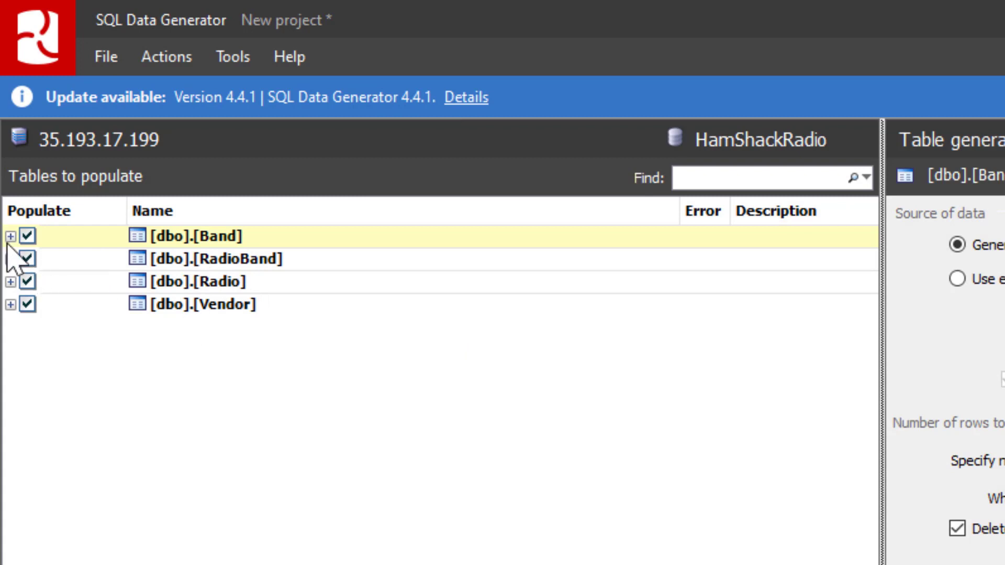
left_click(11, 235)
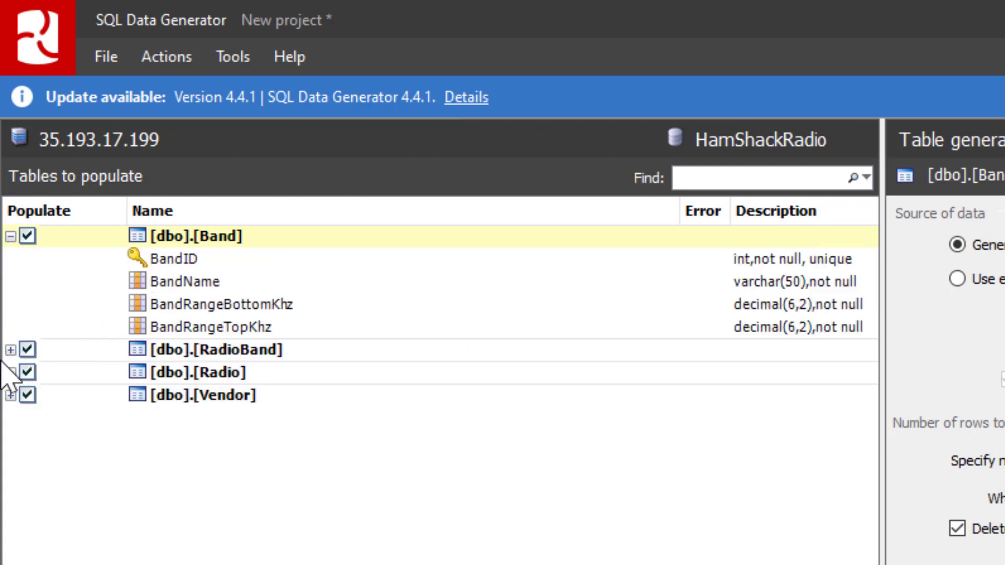
left_click(12, 349)
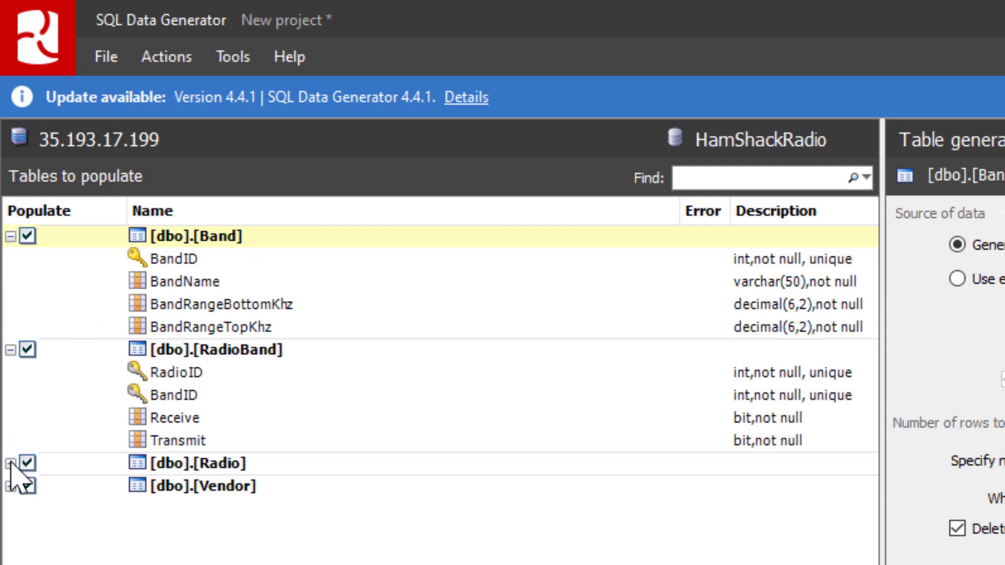
left_click(10, 464)
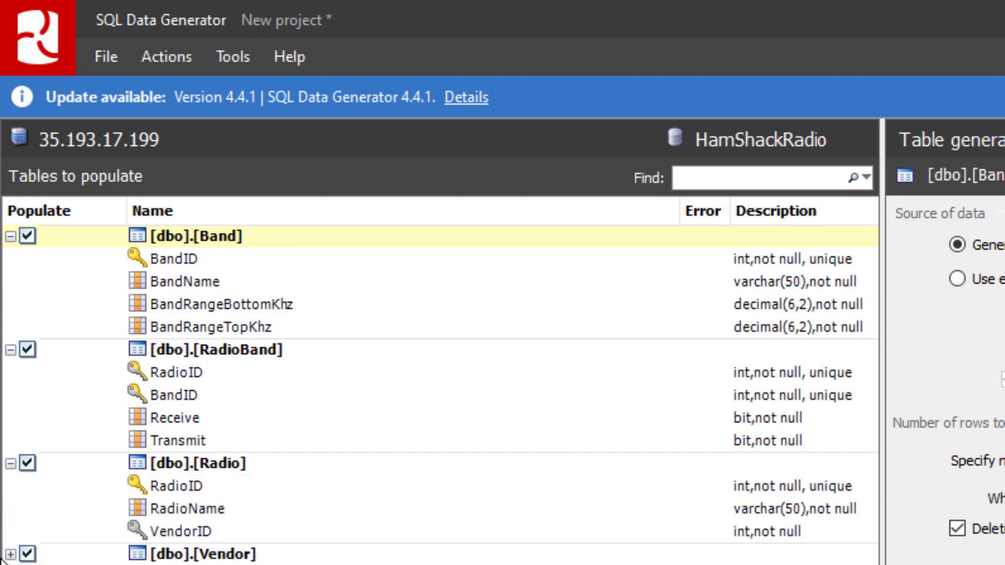
mouse_move(222, 534)
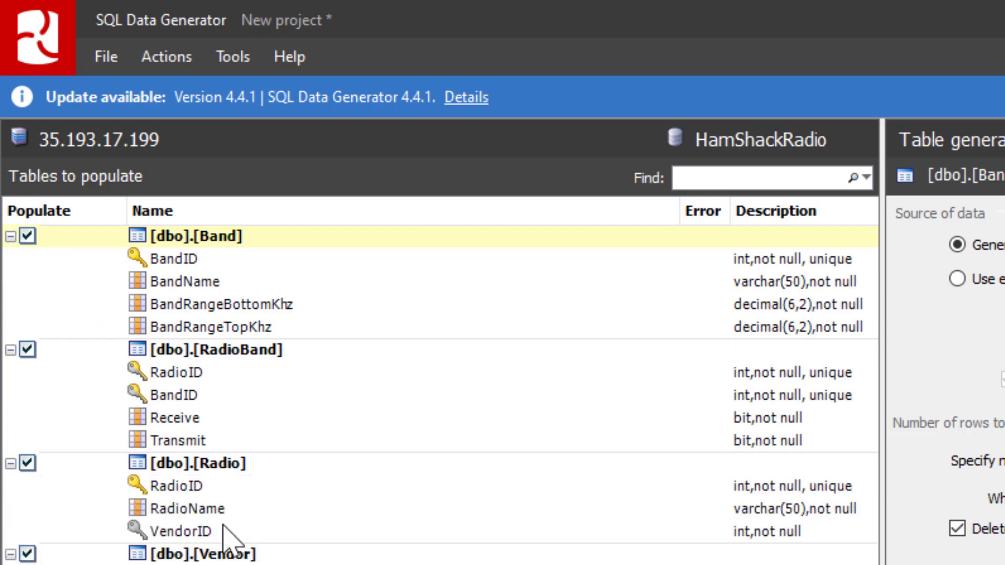
mouse_move(247, 347)
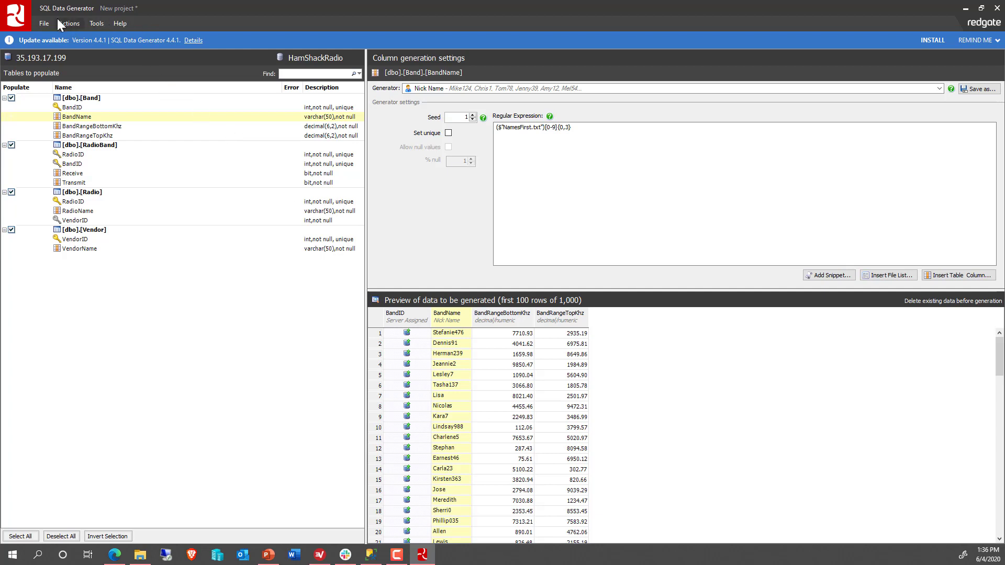
Step: Review the Data Population Summary and generate 1,000 rows into Vendor, Radio, Band and RadioBand
left_click(69, 24)
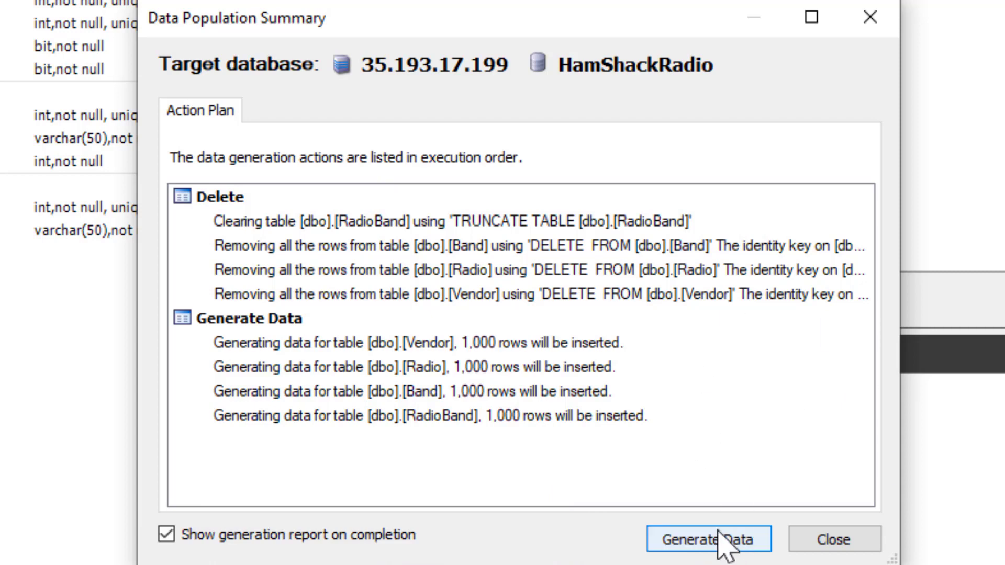
left_click(708, 539)
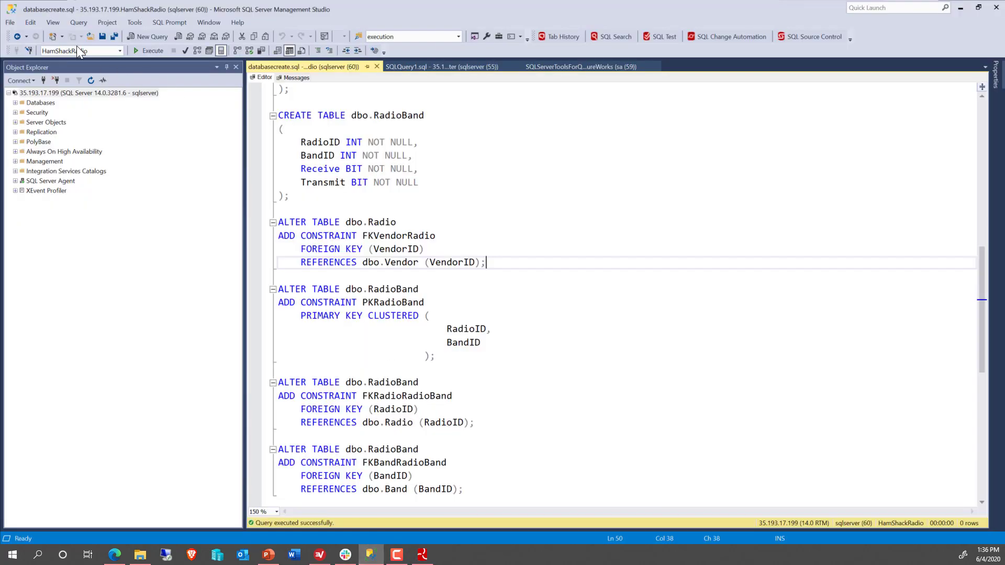
mouse_move(15, 106)
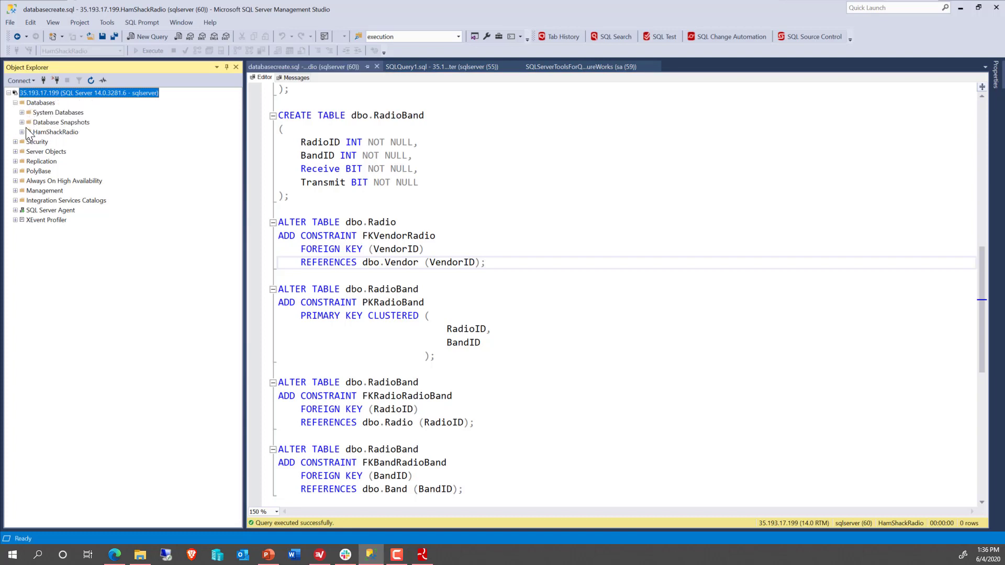
Step: Start a new blank query window against the HamShackRadio database
left_click(55, 132)
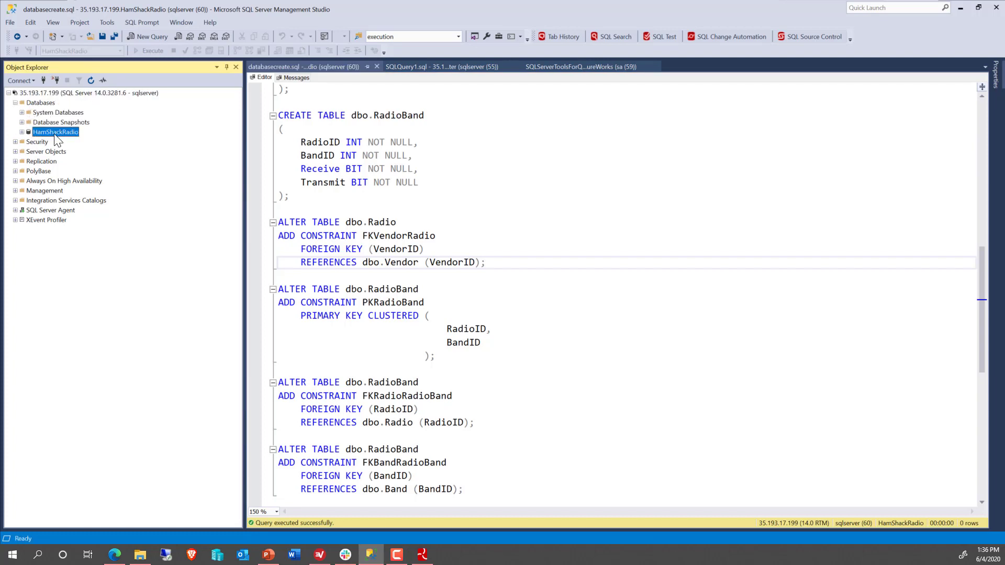
mouse_move(93, 156)
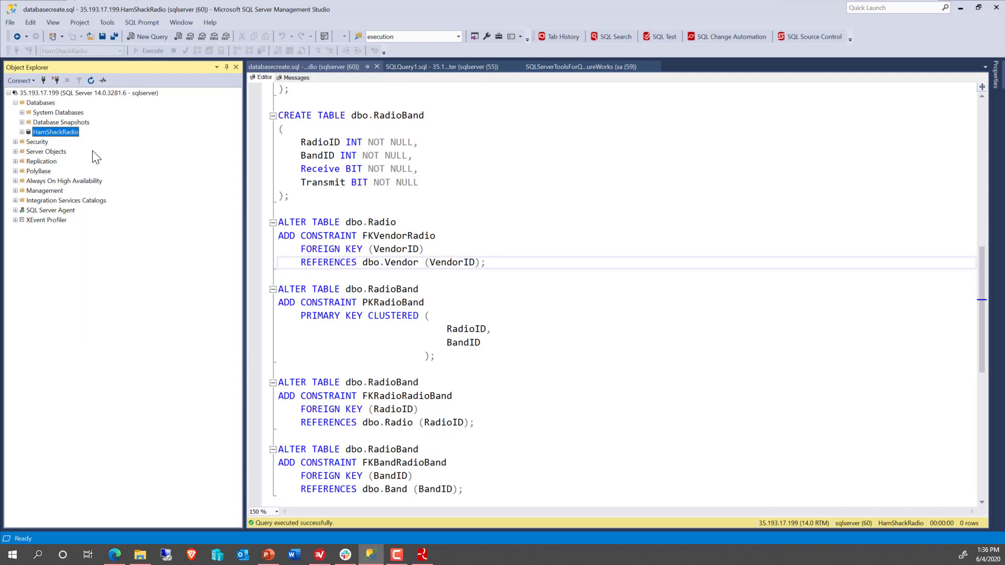
left_click(147, 37)
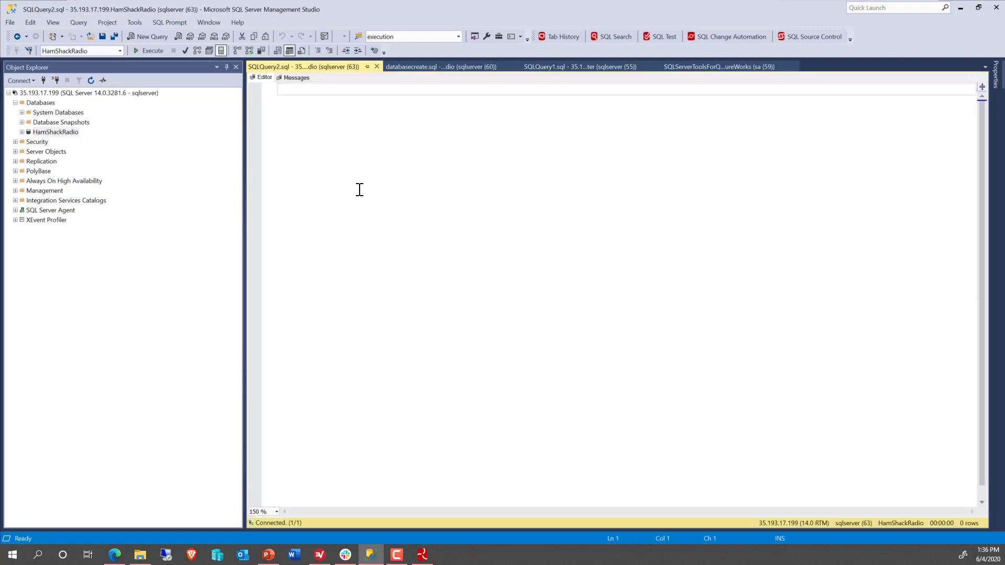
Step: Run SELECT * FROM dbo.Radio AS r and view the 1,000 returned radio rows
type("ssf")
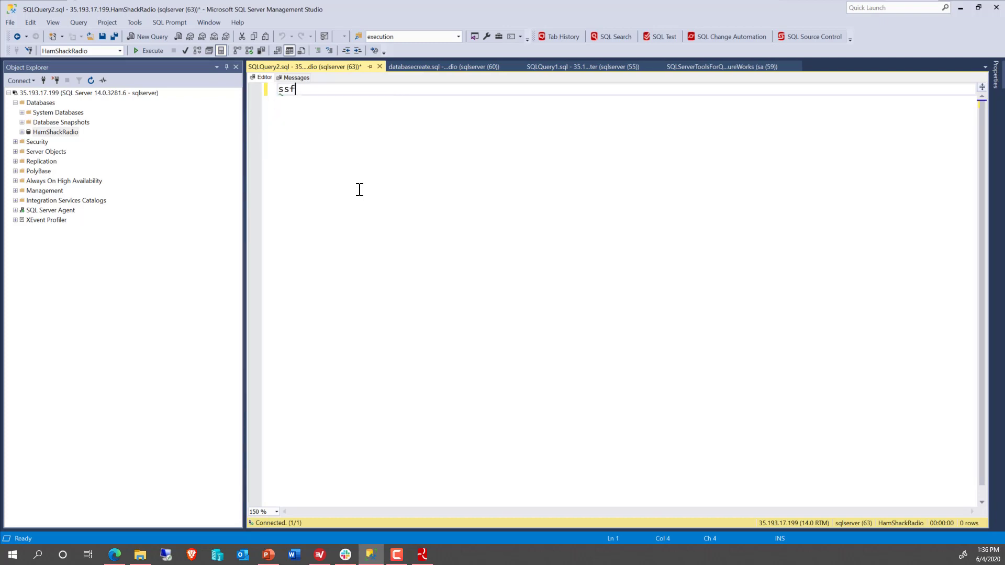
type("SELECT * FROM dbo.Radio AS r")
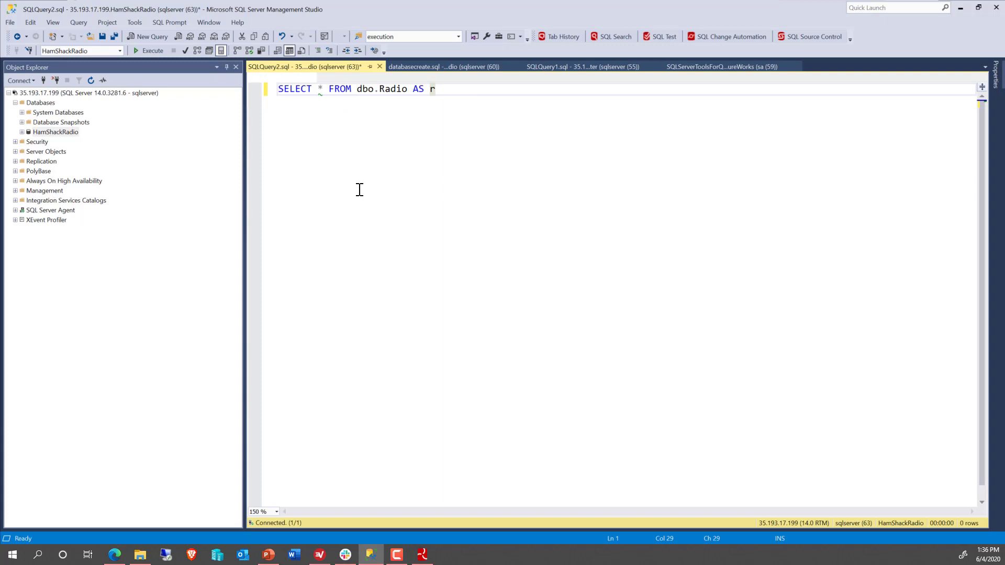
left_click(153, 50)
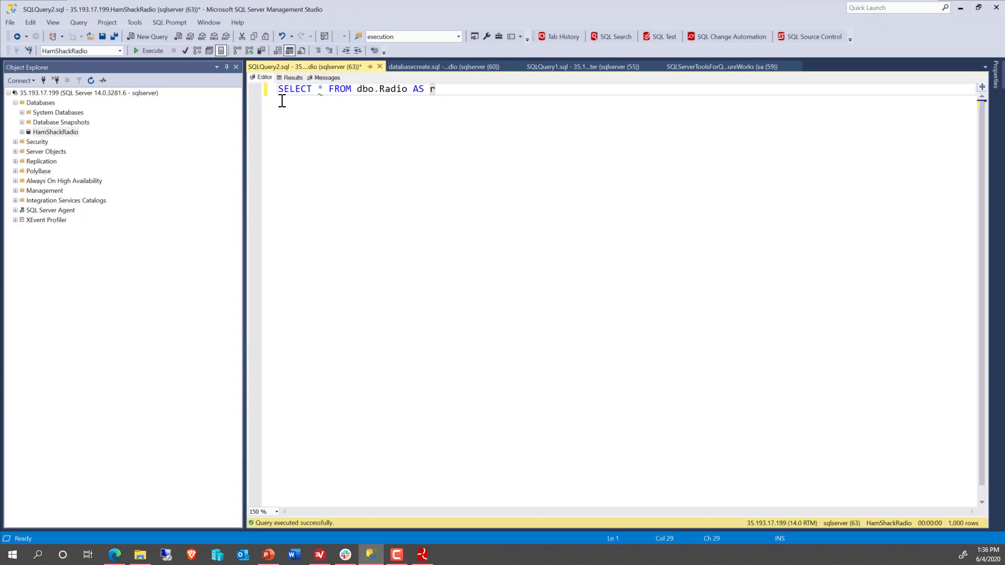
left_click(152, 50)
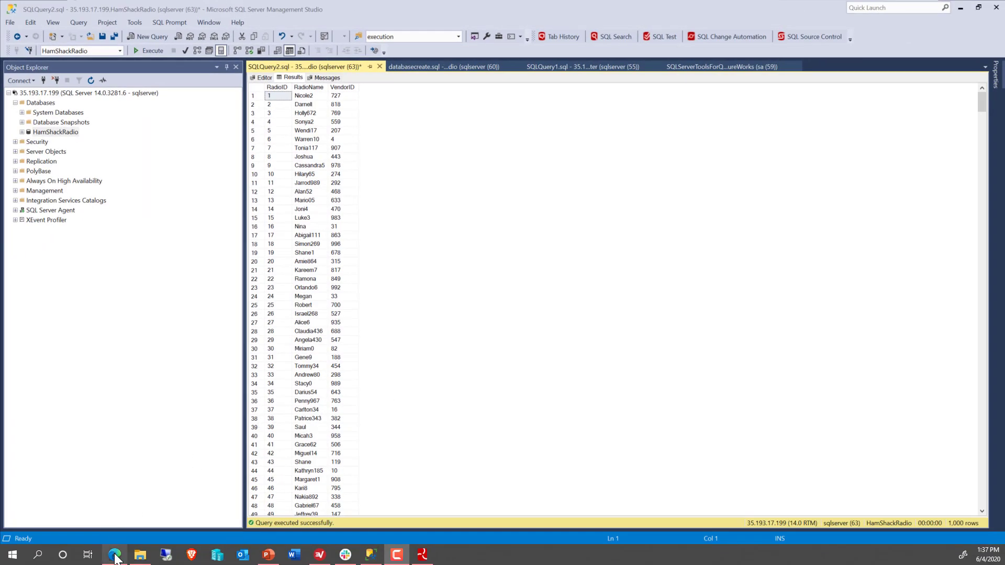
Step: Switch to the browser showing the Cloud SQL testinstance overview page
left_click(113, 555)
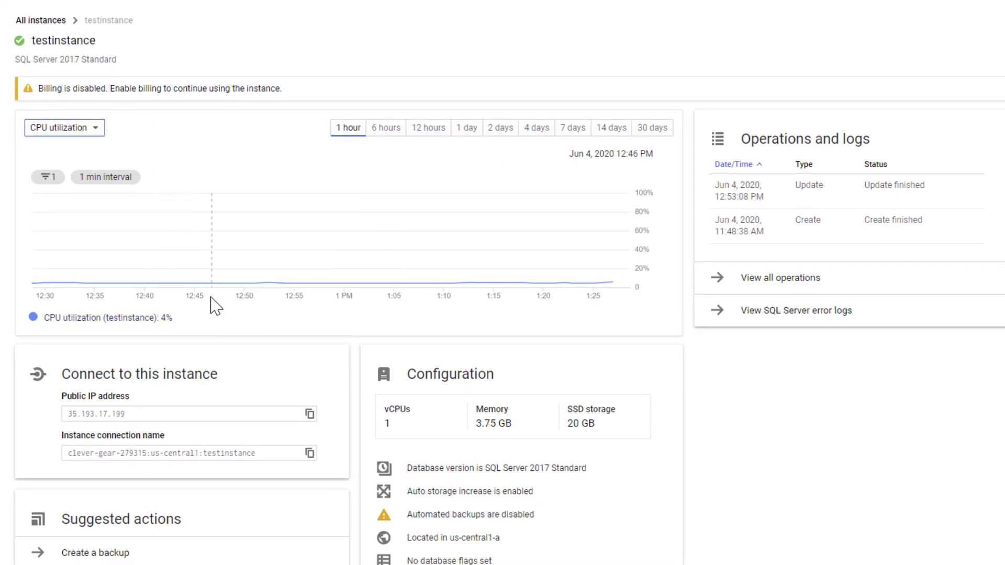
mouse_move(329, 370)
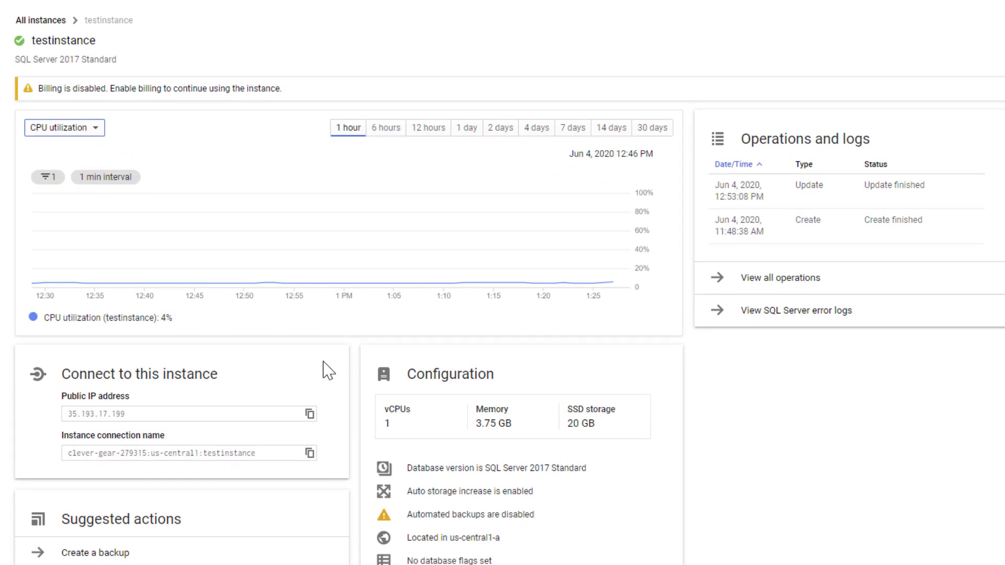